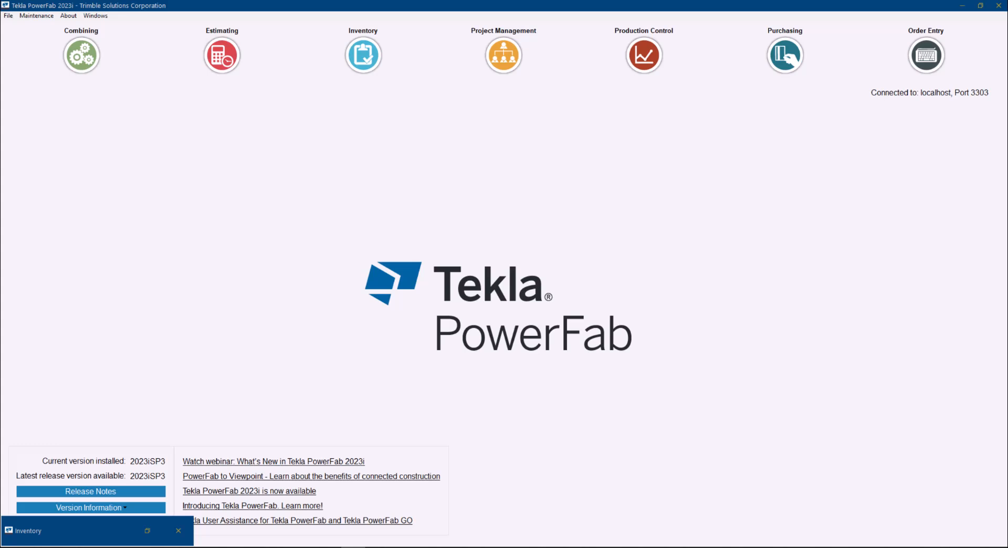
mouse_move(792, 90)
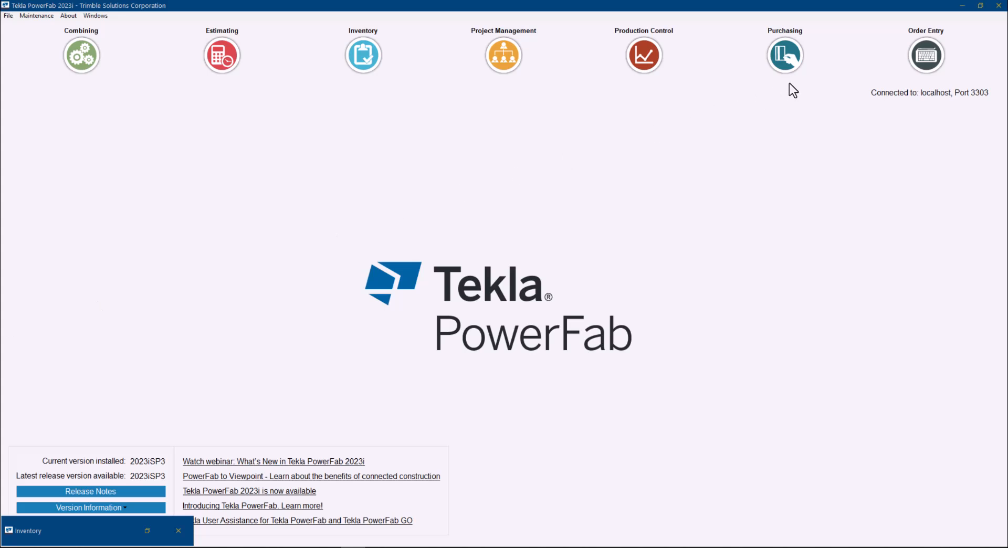
- Open purchase order 2021 038-2 from the Purchasing module's purchase order list
left_click(783, 55)
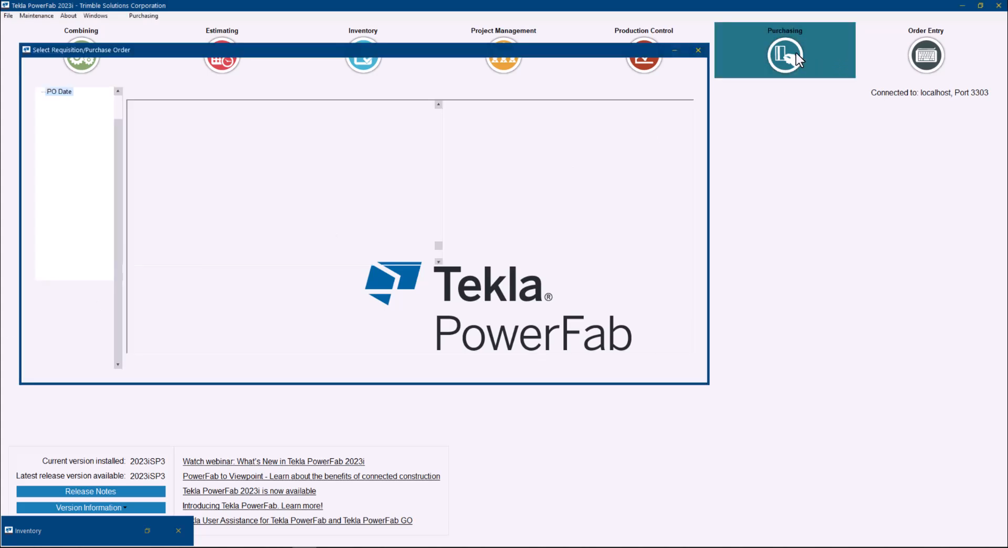
left_click(97, 71)
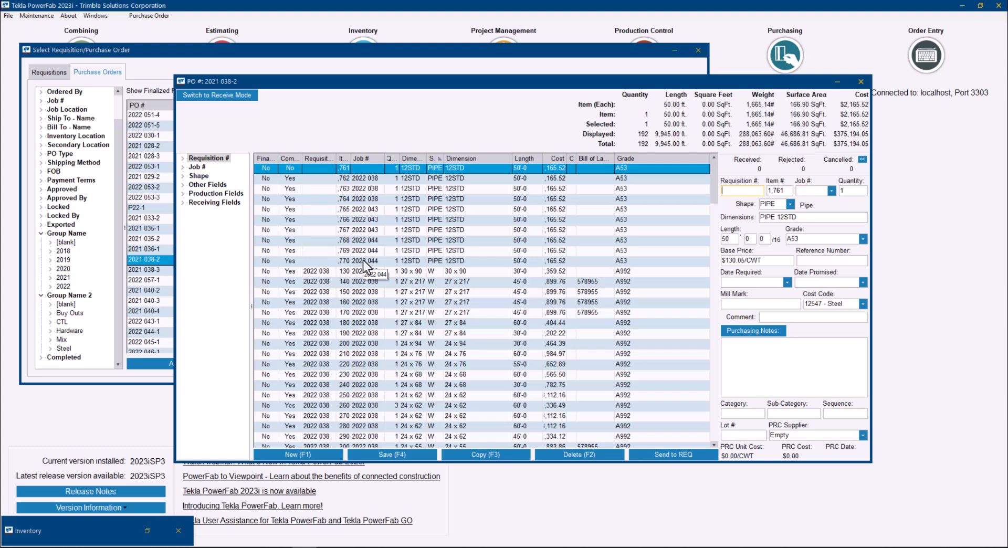
mouse_move(419, 276)
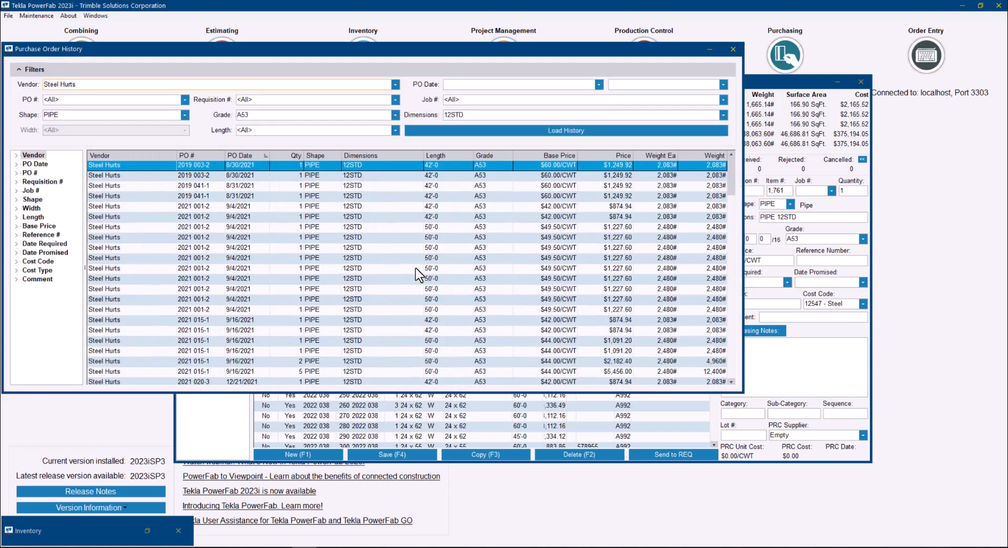
- Show the Purchase Order History for Steel Hurts A53 PIPE 12STD via Purchase Order > Purchase History
left_click(150, 16)
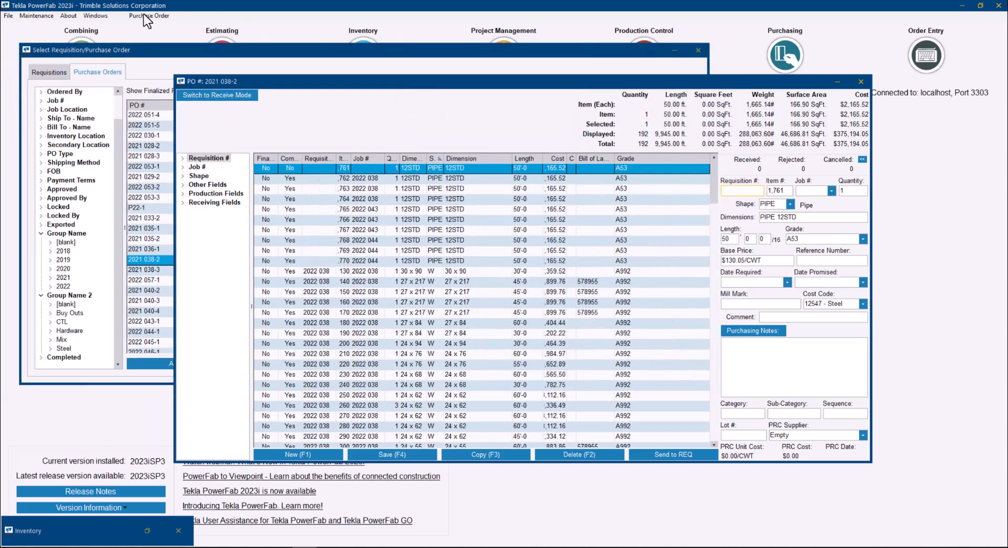
left_click(150, 16)
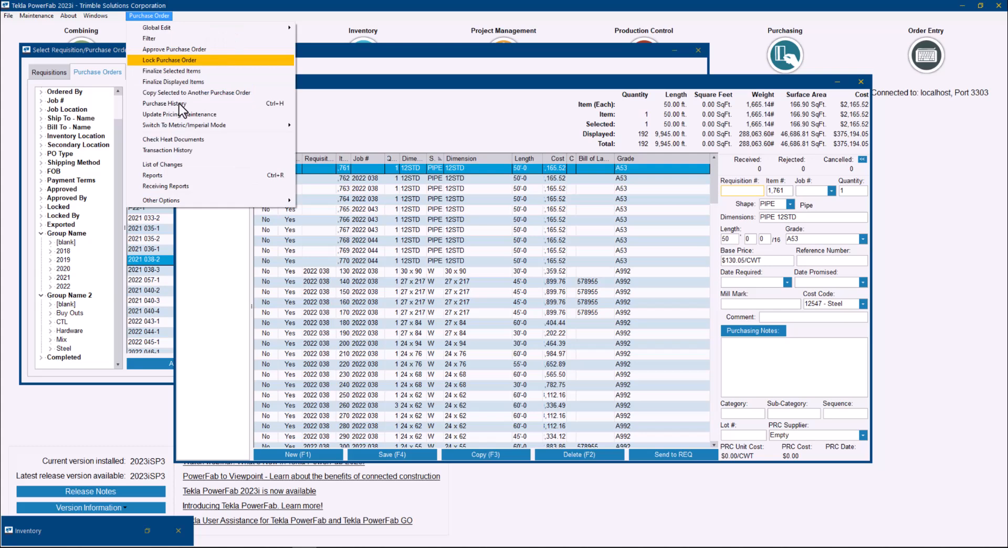
left_click(164, 104)
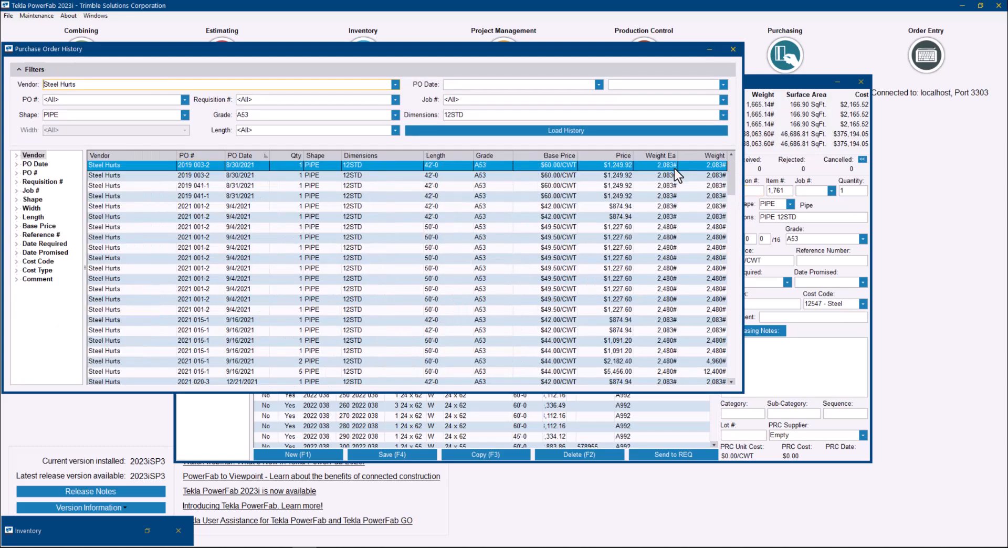
mouse_move(100, 98)
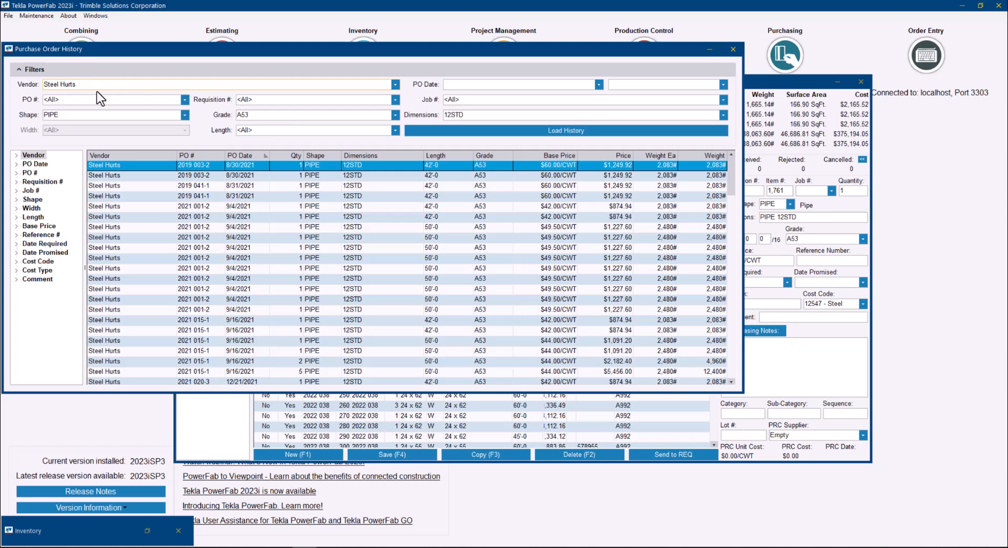
mouse_move(748, 398)
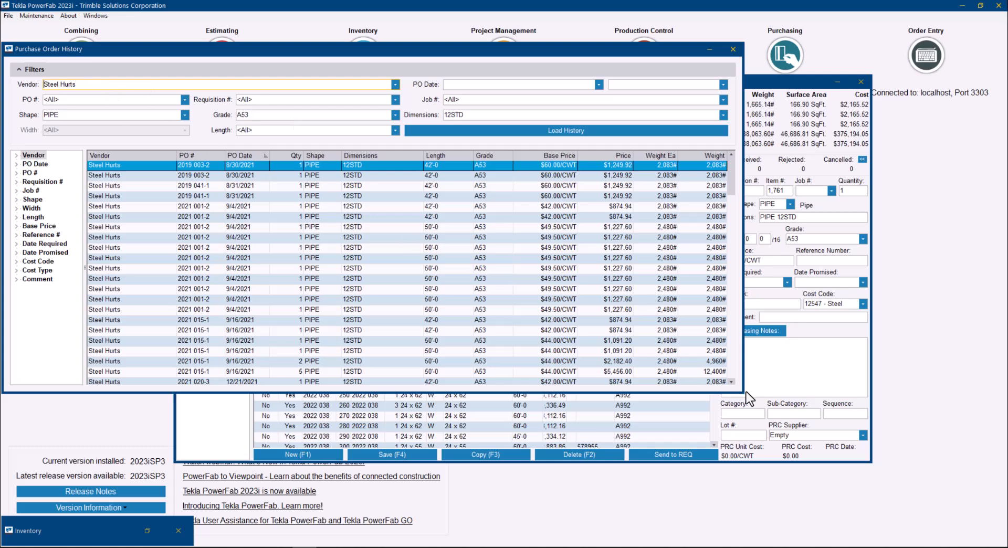
mouse_move(701, 358)
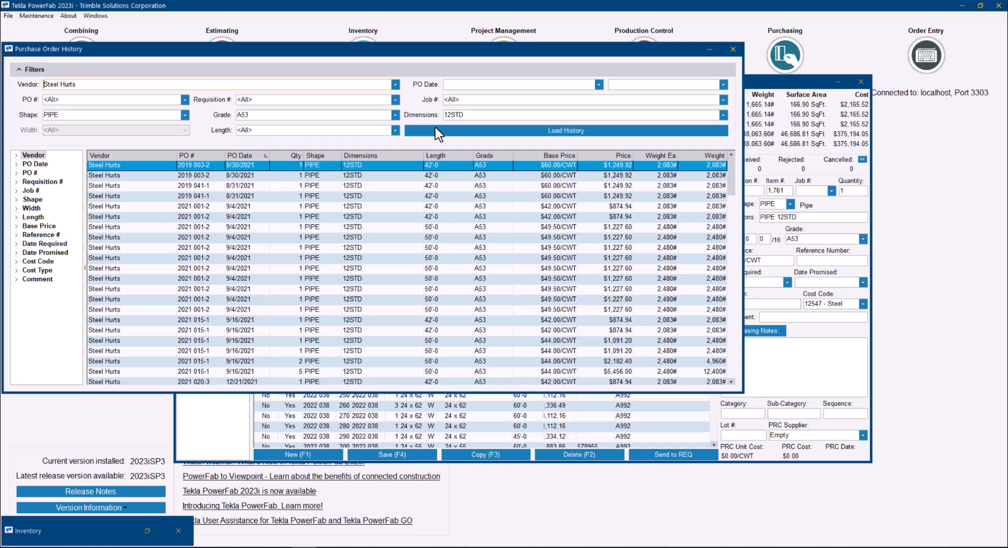
mouse_move(203, 193)
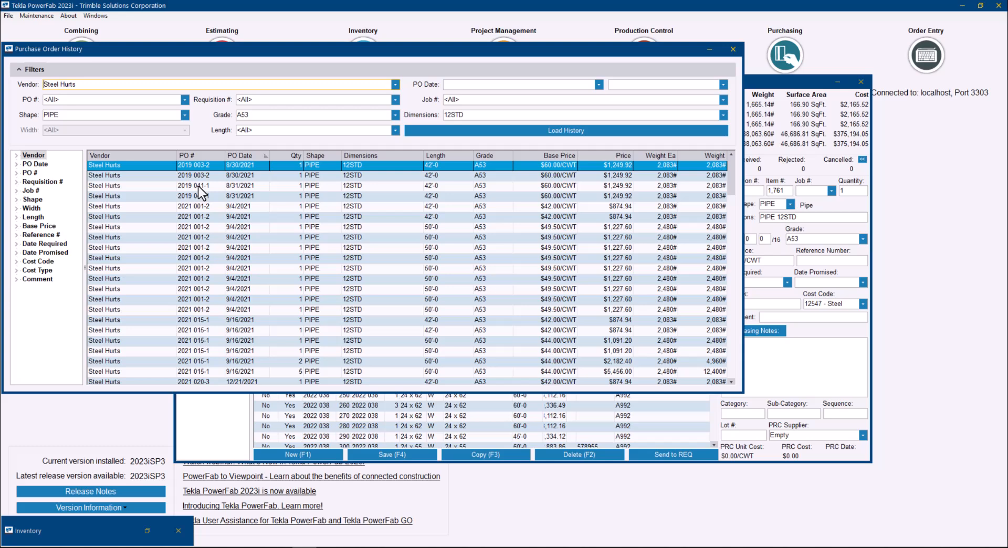
mouse_move(231, 206)
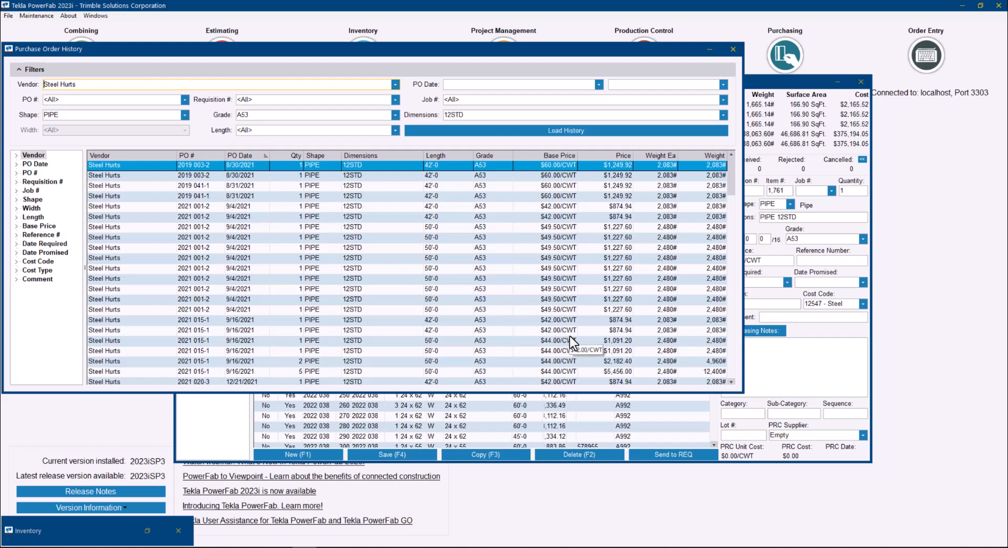
mouse_move(572, 342)
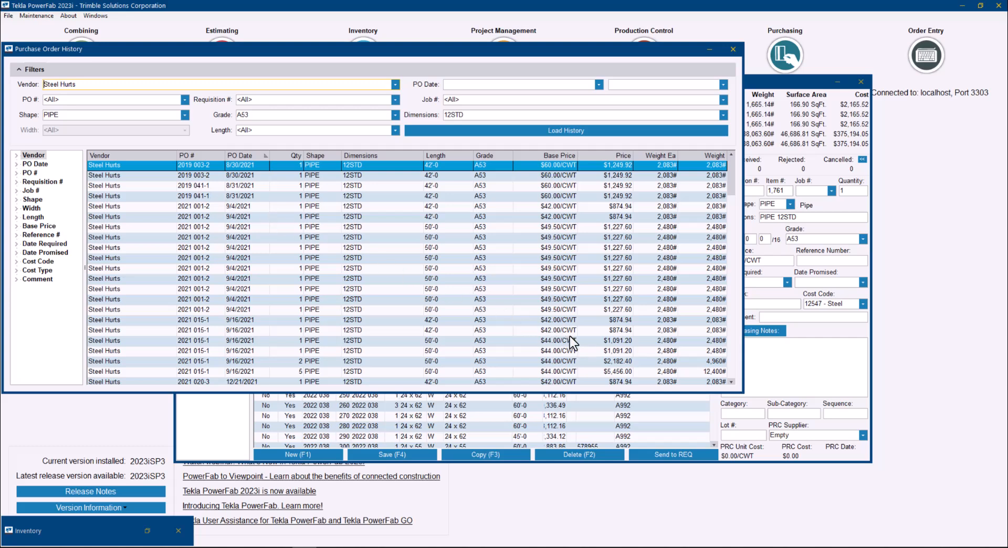
mouse_move(409, 247)
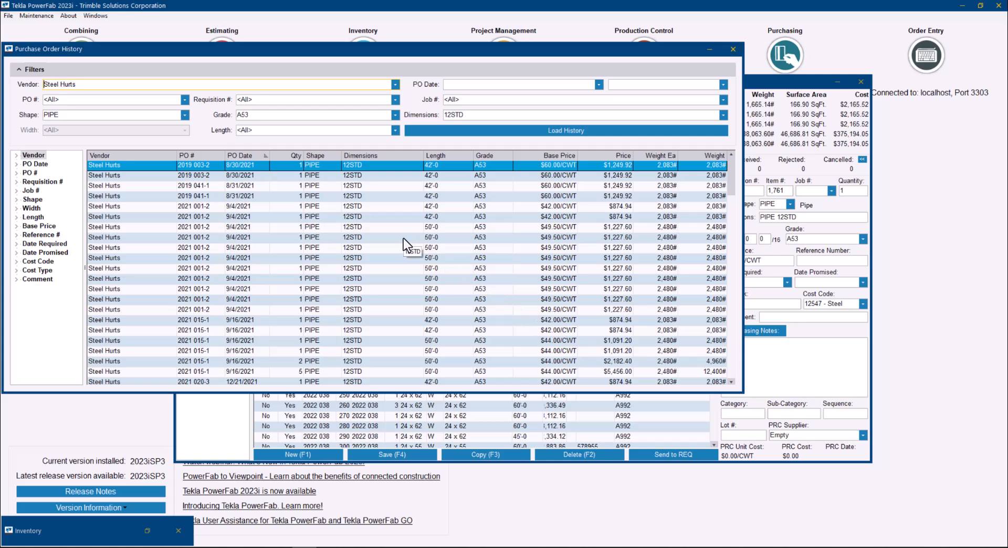
right_click(408, 251)
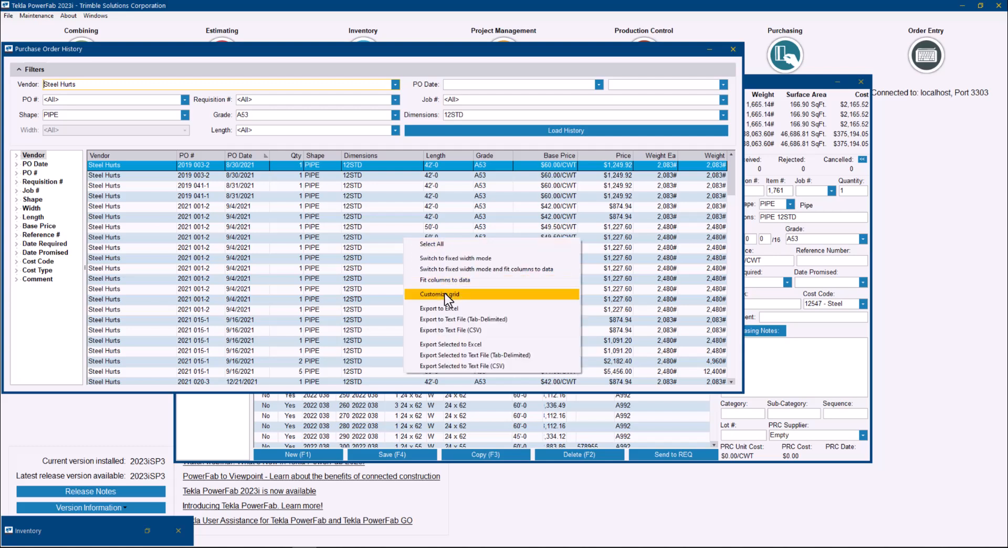
left_click(439, 294)
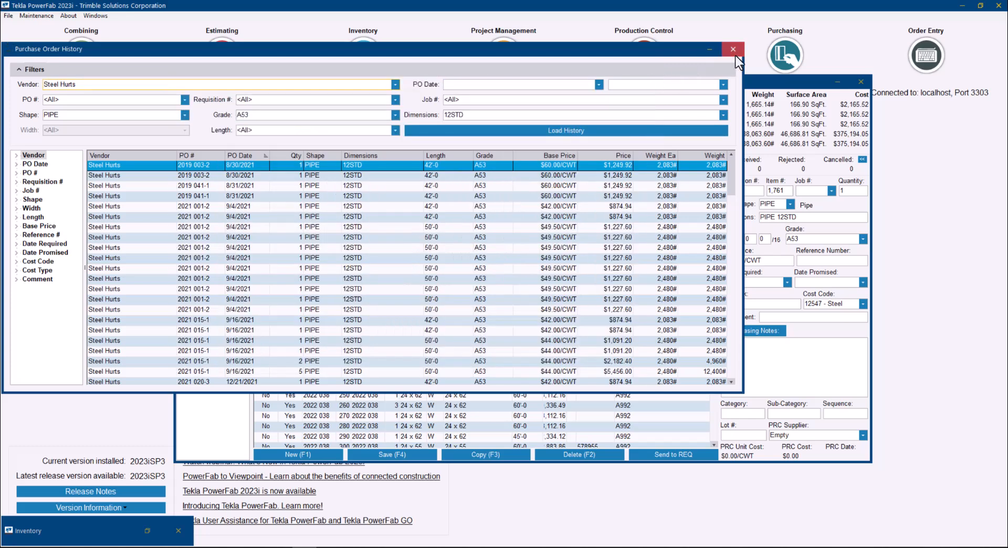
- Close the history and purchase order windows and restore the Inventory window of W shapes
left_click(733, 49)
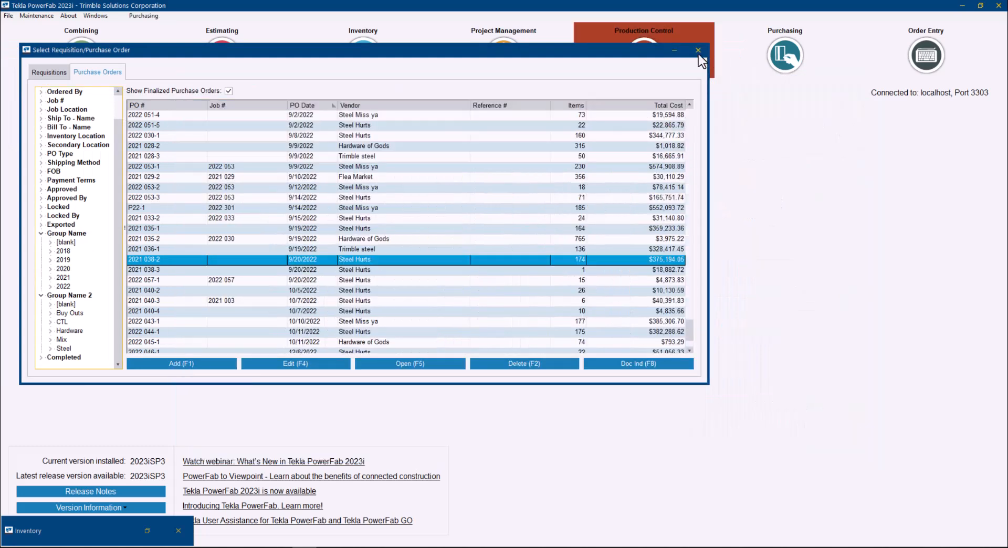
left_click(698, 51)
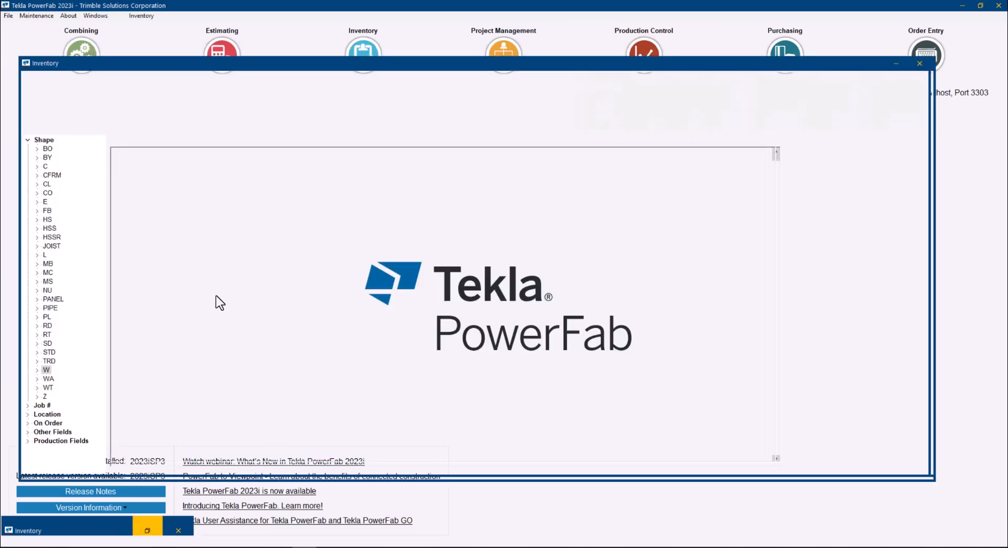
left_click(46, 370)
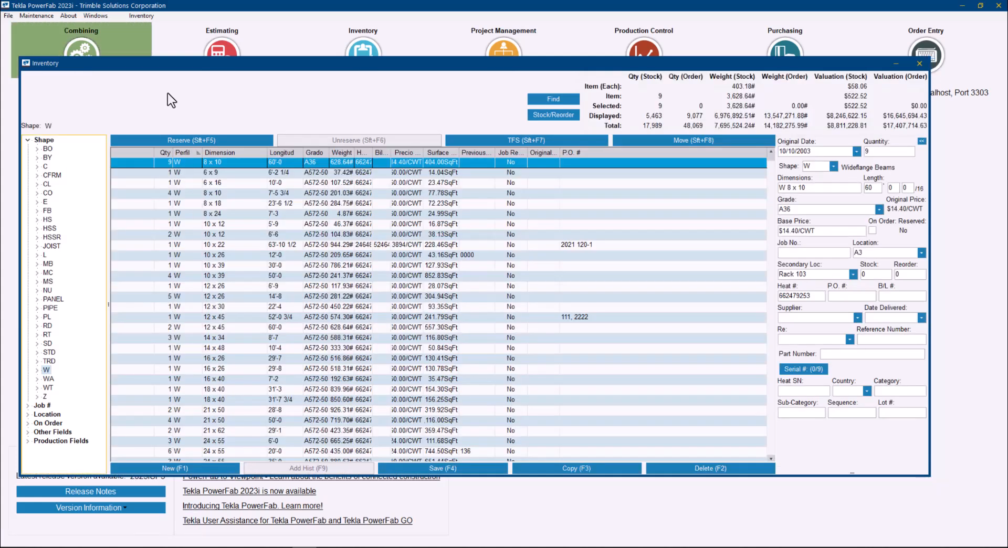
- Bring up Purchase History from the Inventory menu, pre-filtered to W 8 x 10
left_click(142, 15)
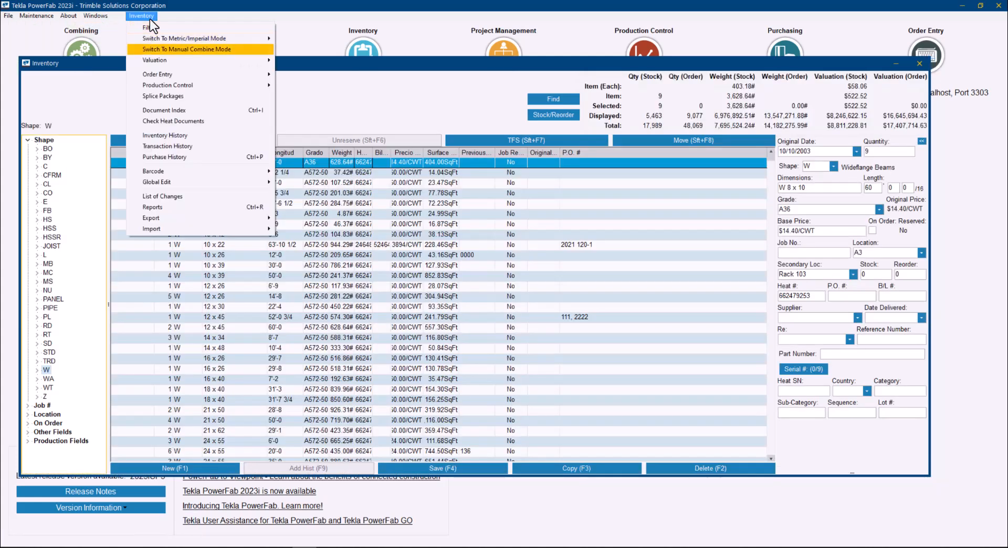
mouse_move(182, 157)
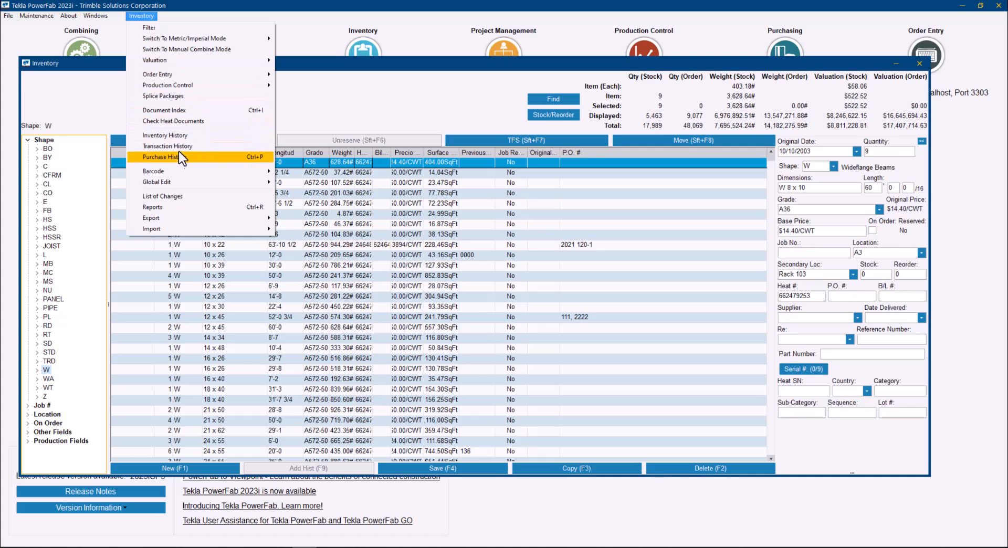
mouse_move(185, 162)
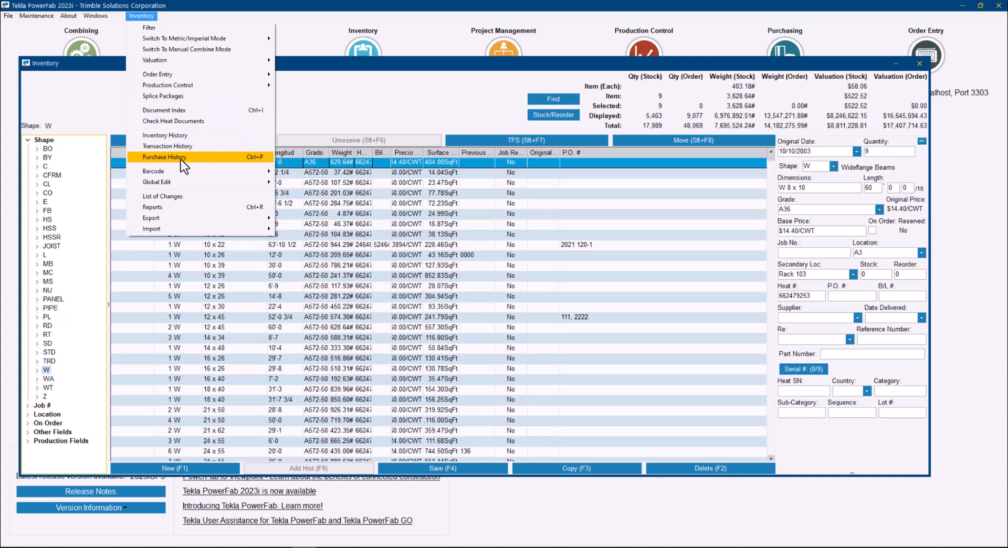
left_click(164, 156)
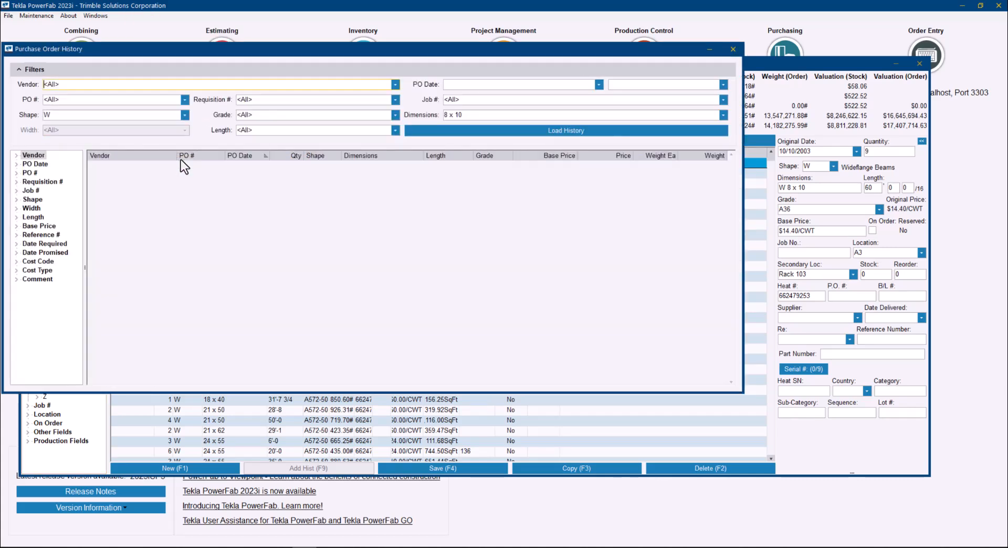
mouse_move(253, 62)
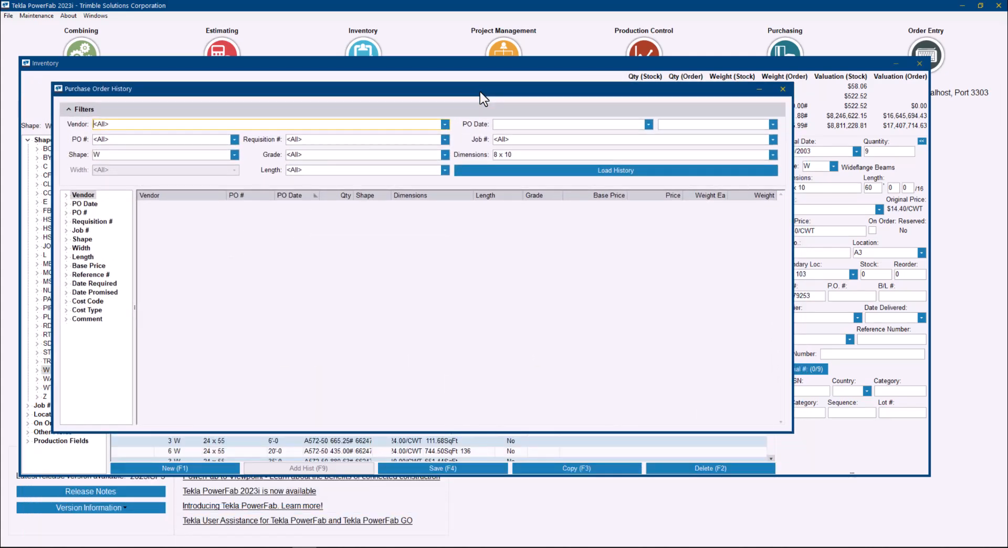
mouse_move(517, 106)
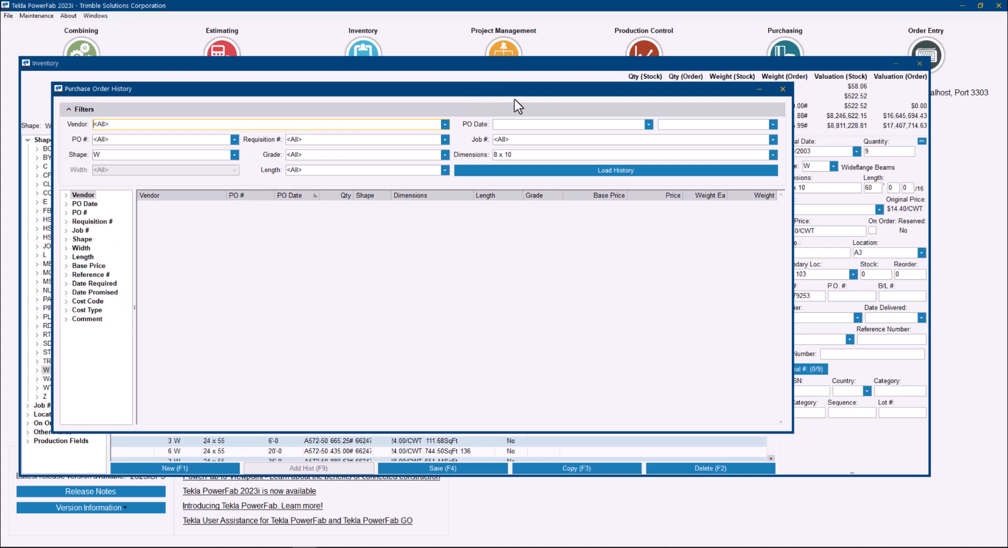
mouse_move(765, 159)
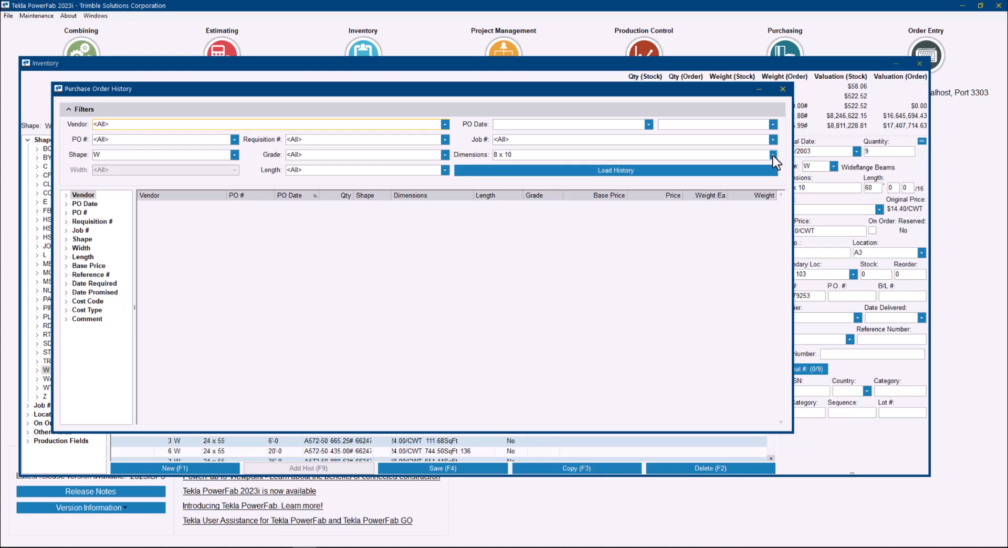
- Change the Dimensions filter to W 24 x 55 and load its price history
left_click(772, 154)
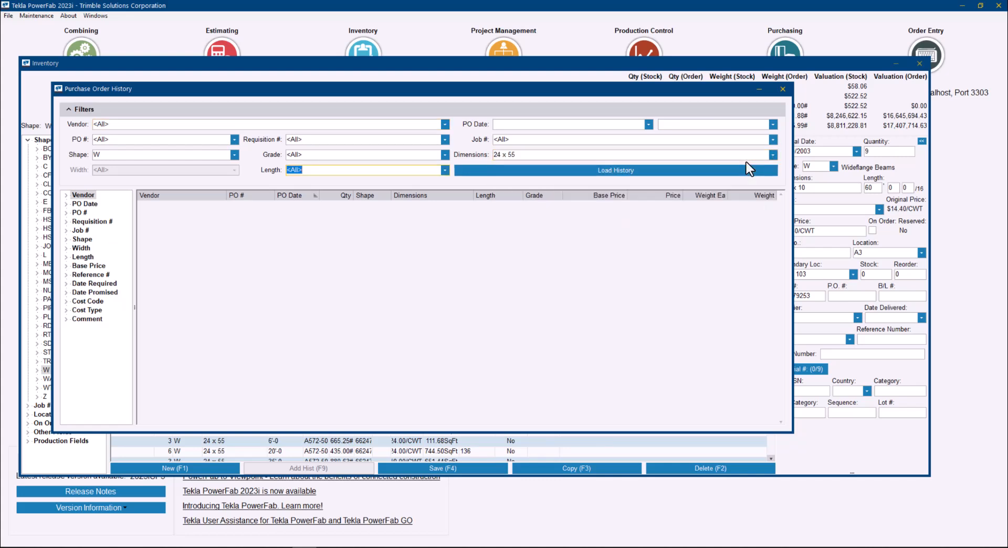
left_click(444, 124)
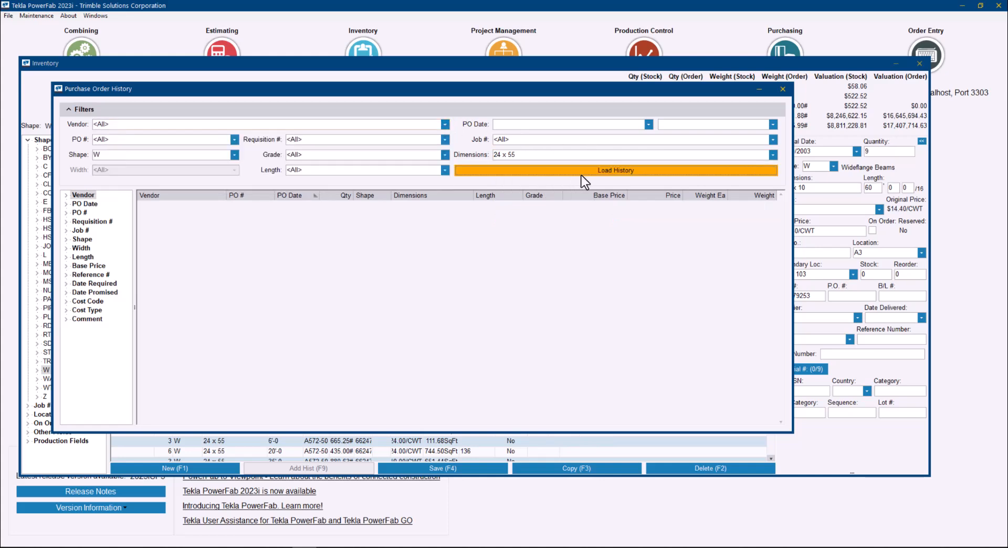
left_click(614, 170)
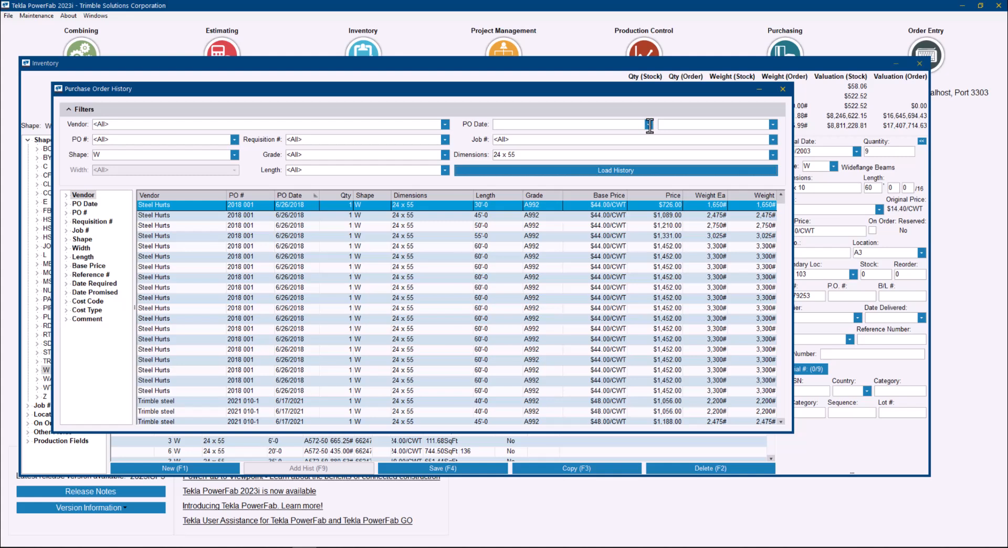
mouse_move(753, 146)
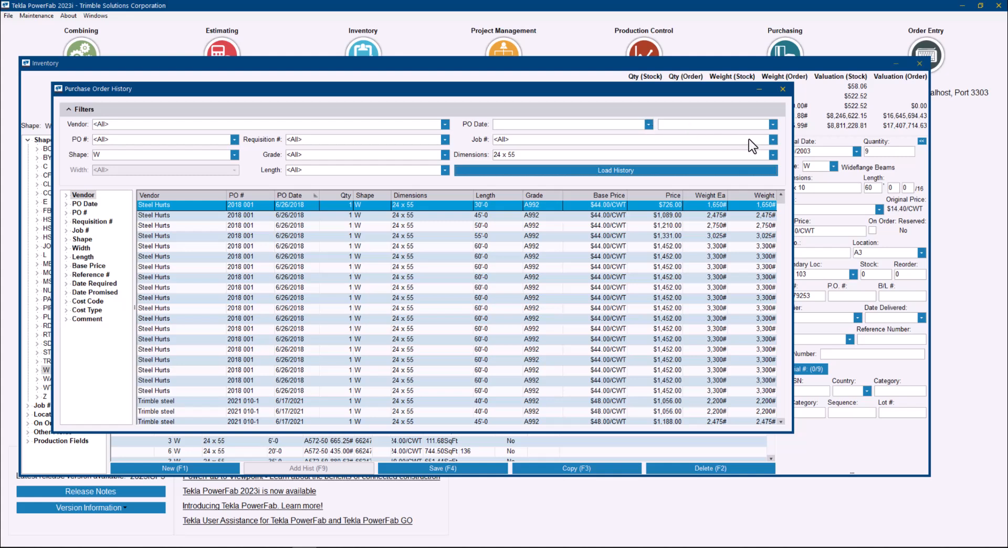
- Filter the history by Job # 2018 005 and load its Steel Hurts material orders
left_click(773, 139)
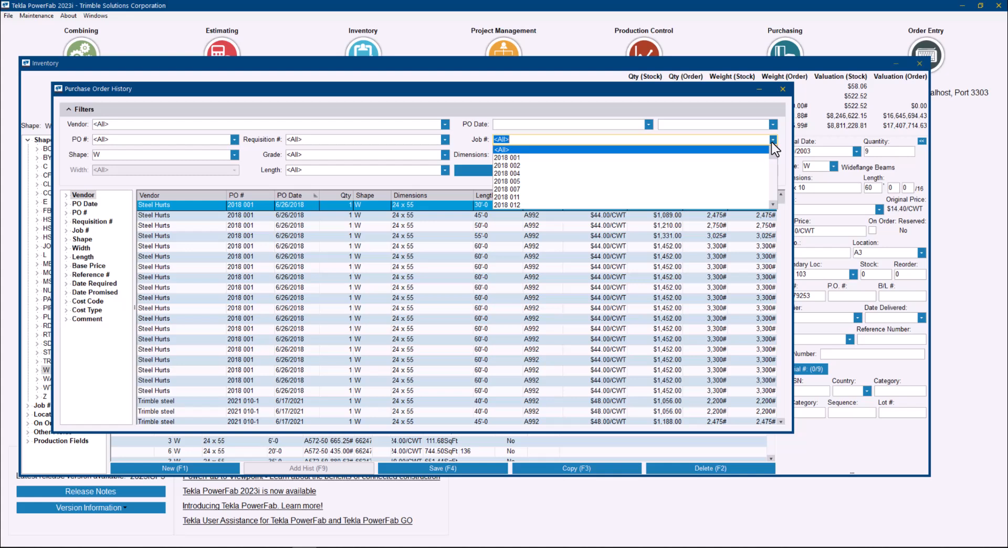
left_click(503, 149)
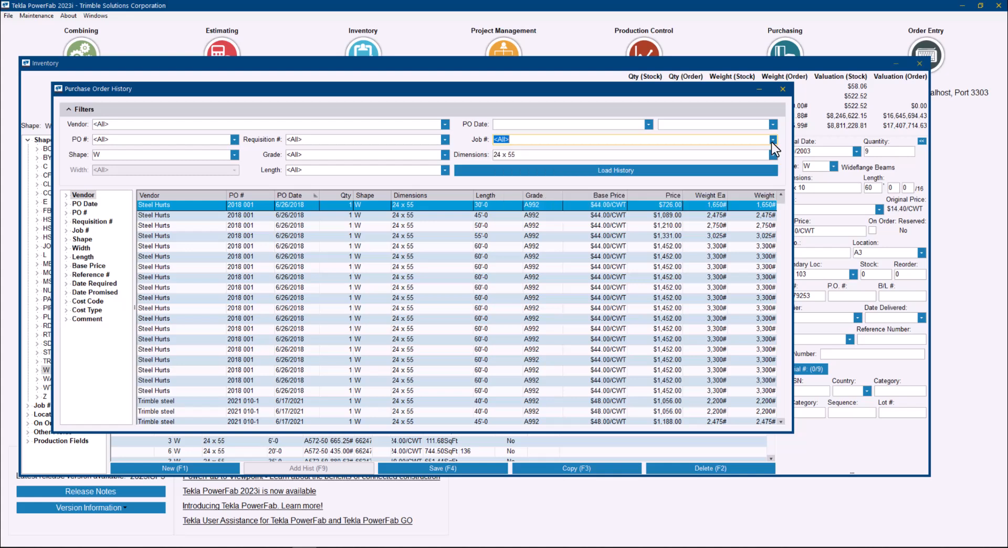
mouse_move(540, 157)
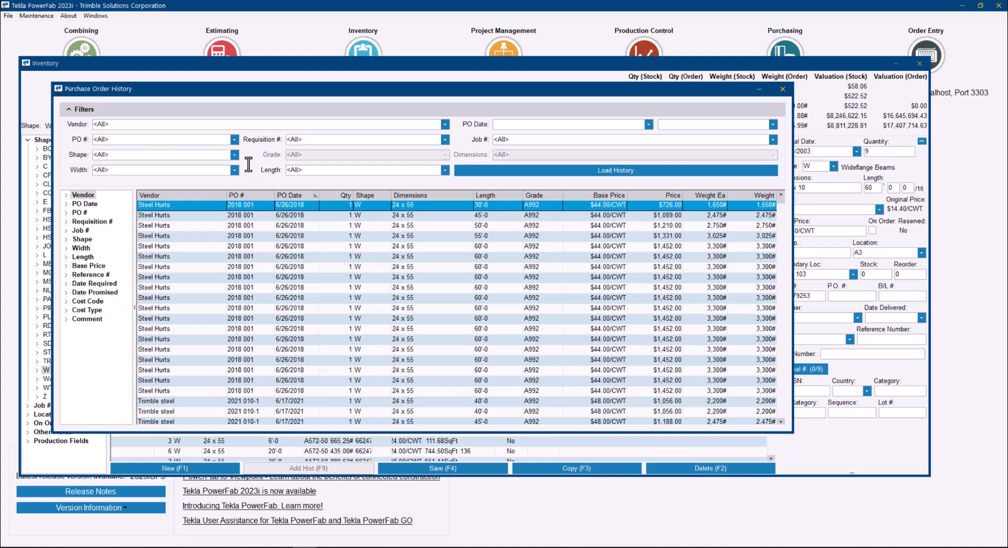
mouse_move(544, 156)
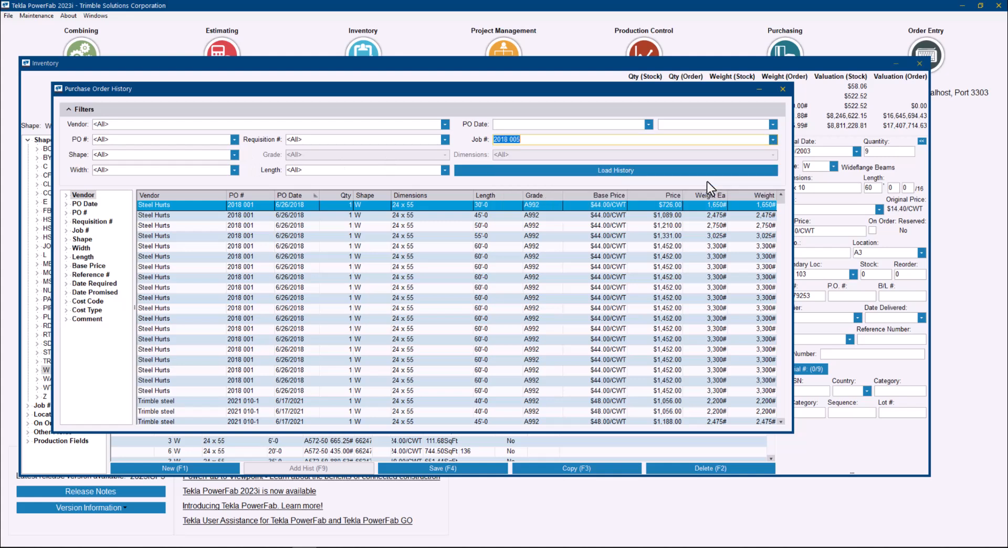
left_click(616, 171)
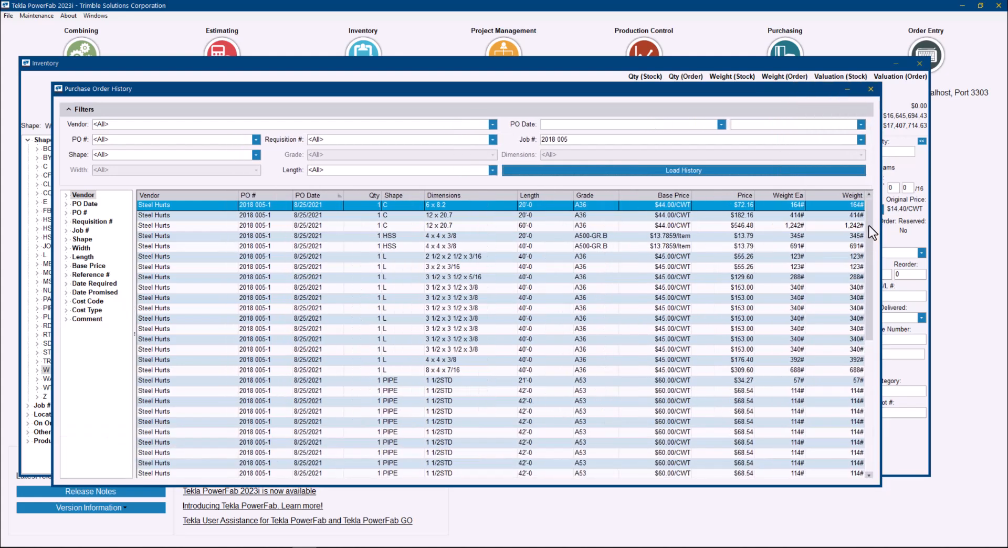
- Scroll through job 2018 005's results and bring up the grid's Select All / Export menu
scroll("down", 3)
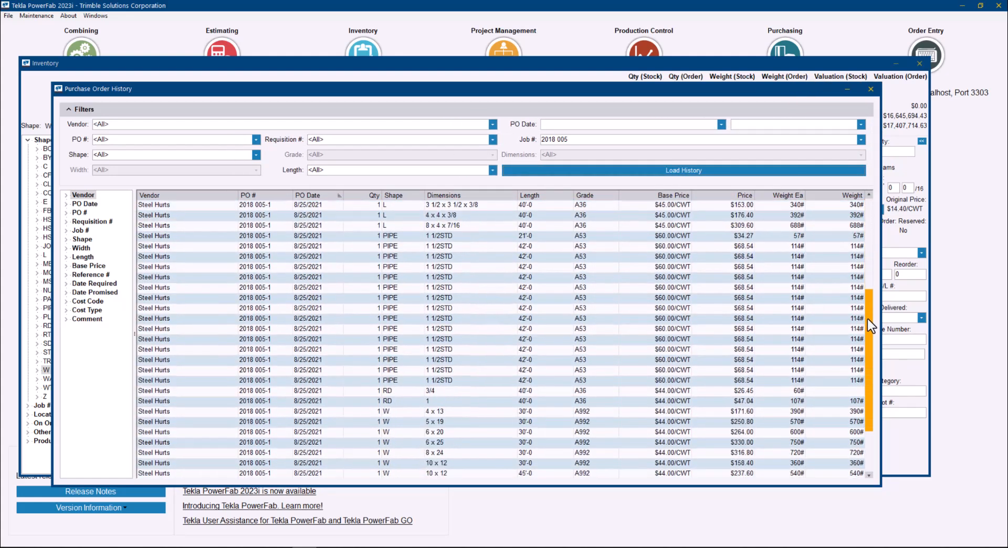
scroll("down", 3)
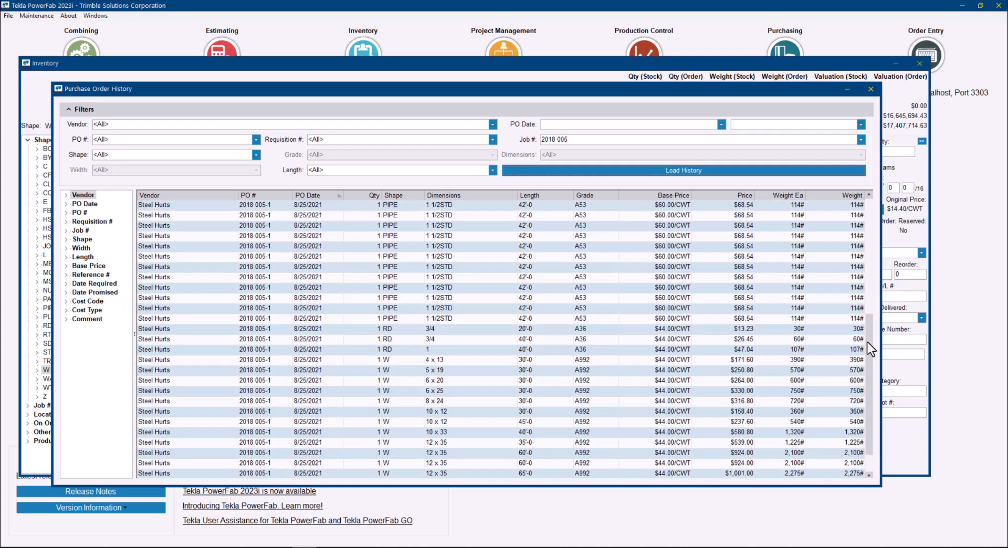
right_click(509, 299)
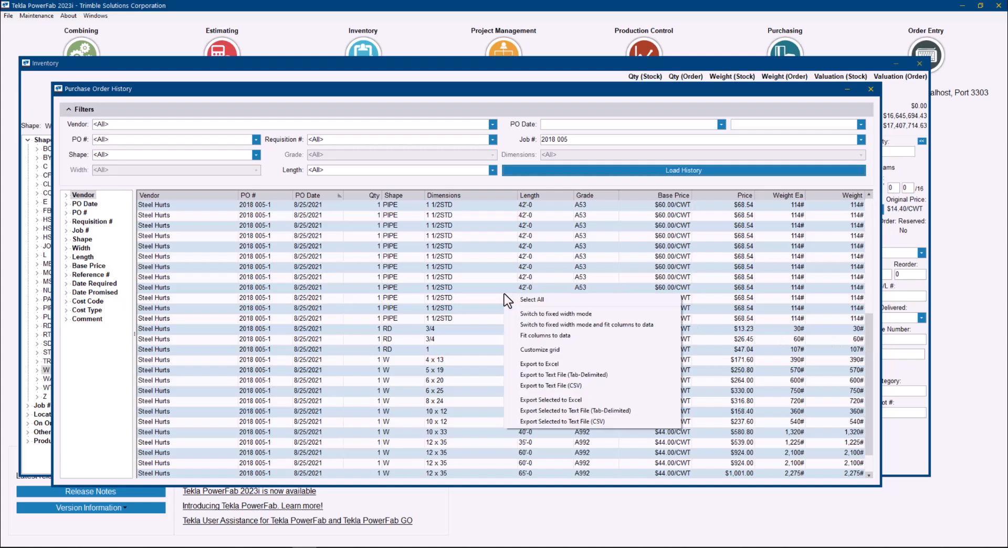